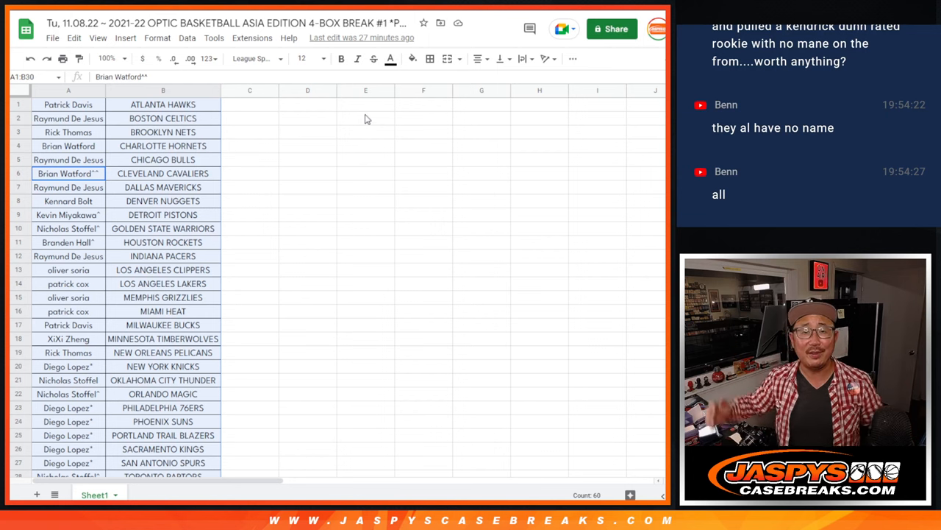
pyautogui.moveTo(330, 115)
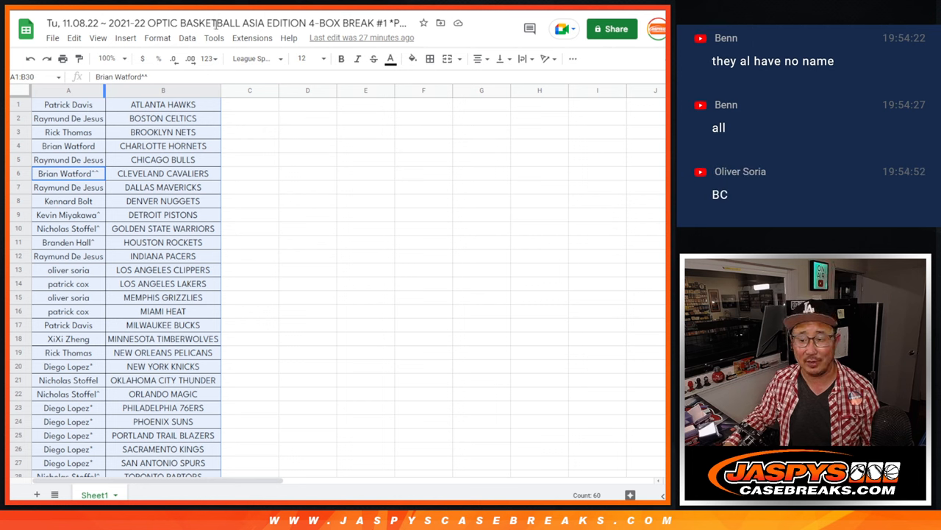
# - Select the owner-names column A and bring up its column menu for sorting
pyautogui.click(68, 90)
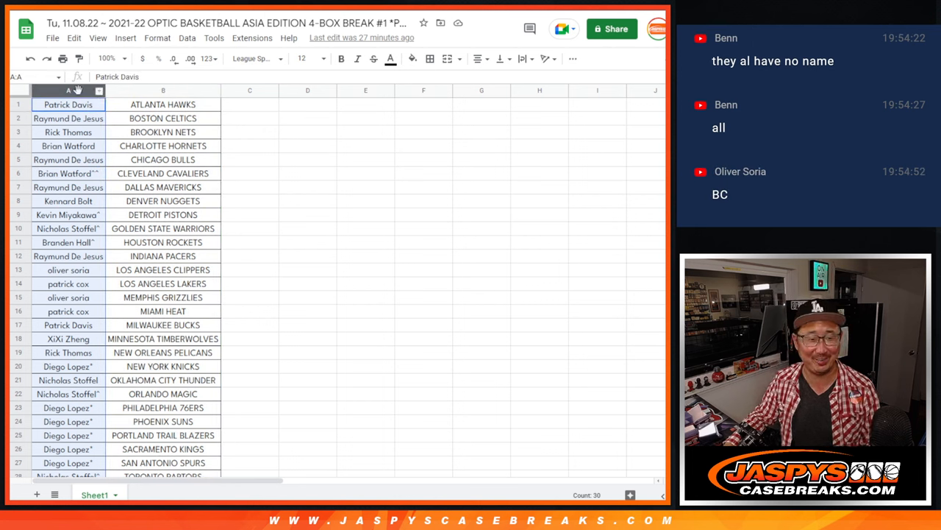
pyautogui.rightClick(68, 89)
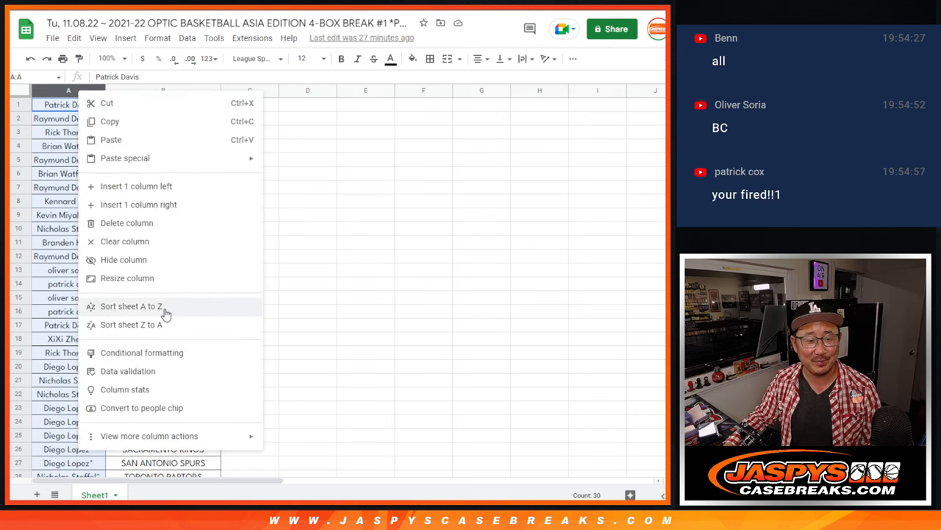
pyautogui.moveTo(331, 179)
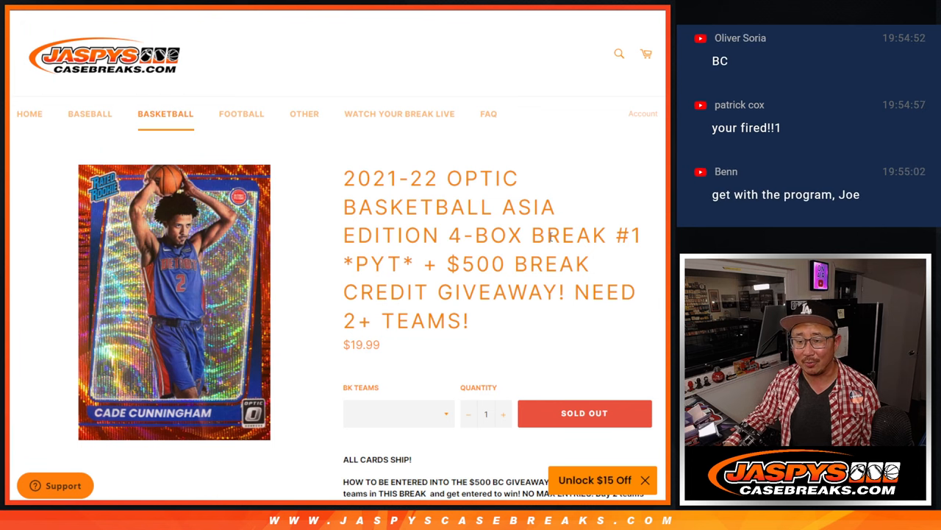
# - Review the $500 break credit giveaway rules, then return to the team-owner spreadsheet
pyautogui.scroll(-3)
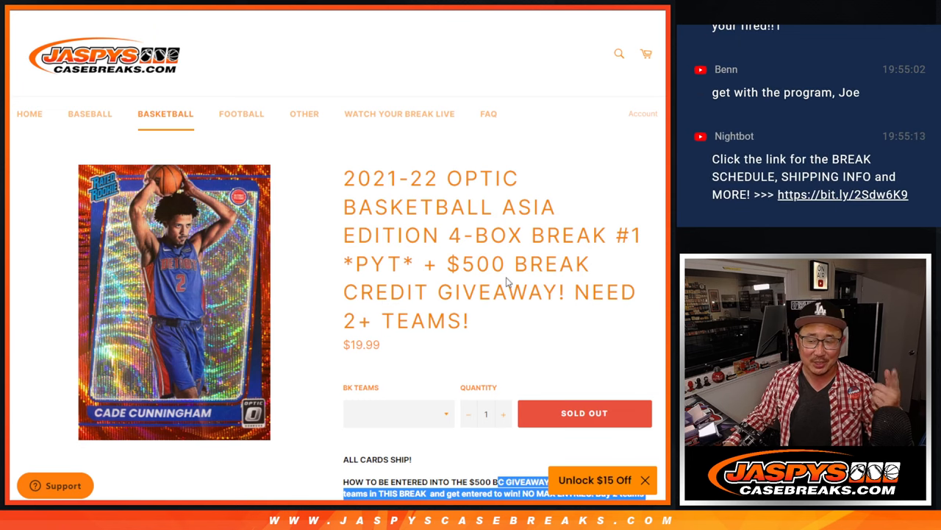
pyautogui.scroll(-3)
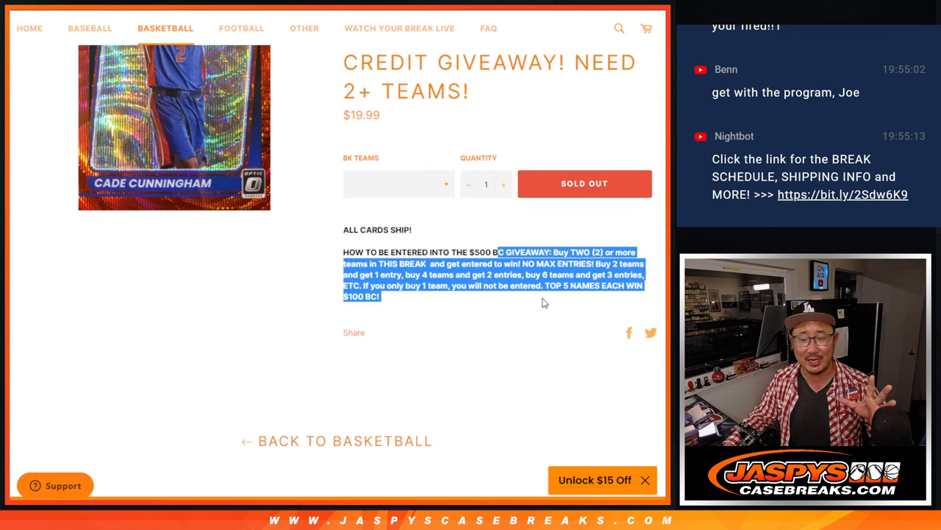
pyautogui.click(545, 303)
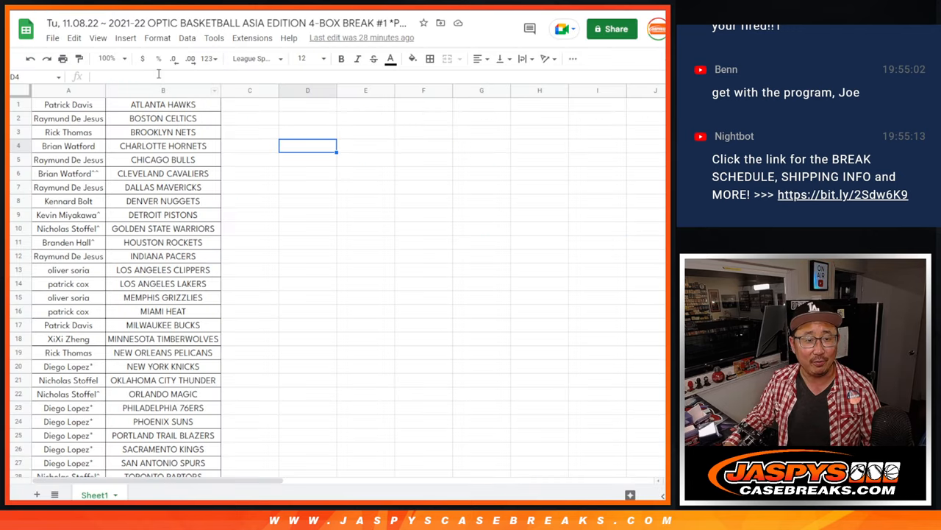
pyautogui.click(106, 59)
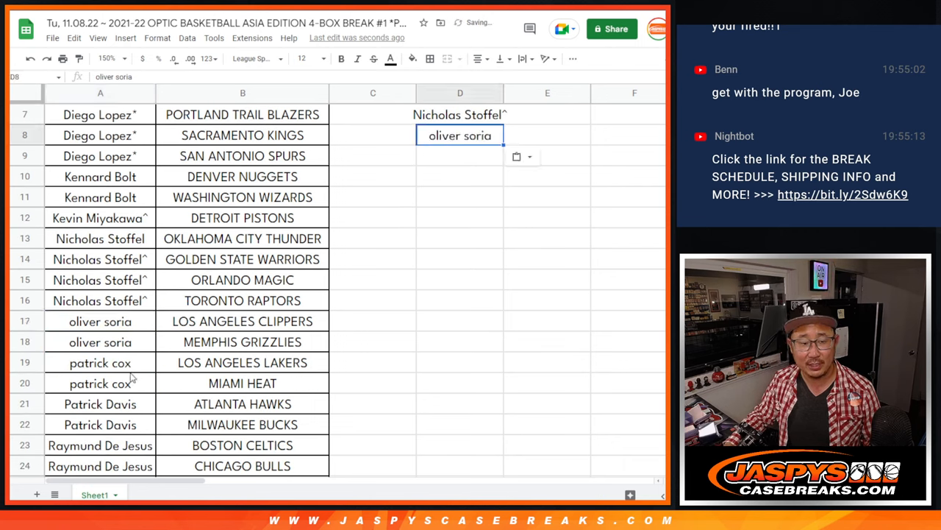
pyautogui.write('patrick cox')
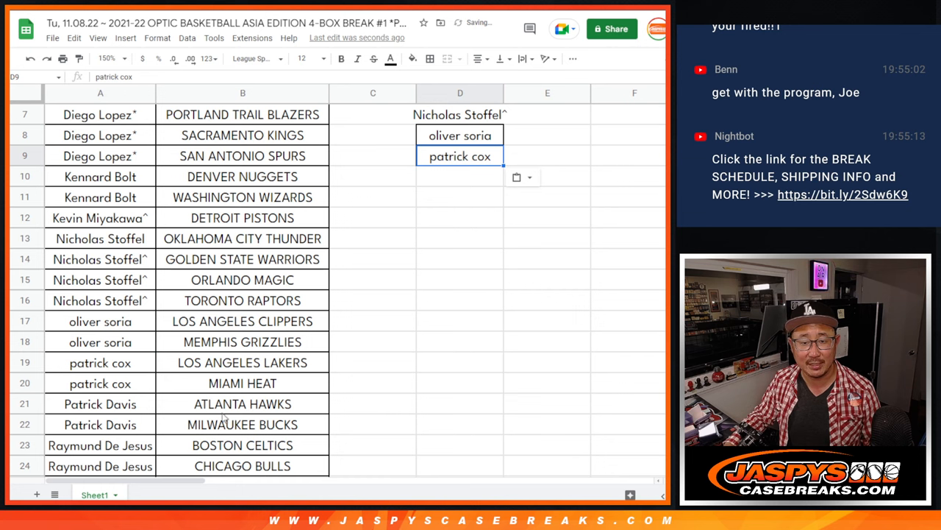
pyautogui.write('Patrick Davis')
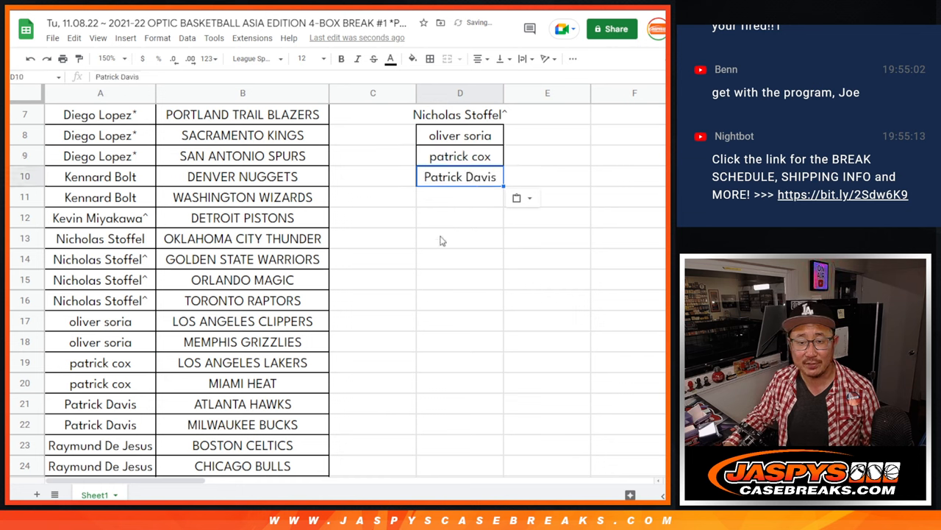
pyautogui.scroll(-3)
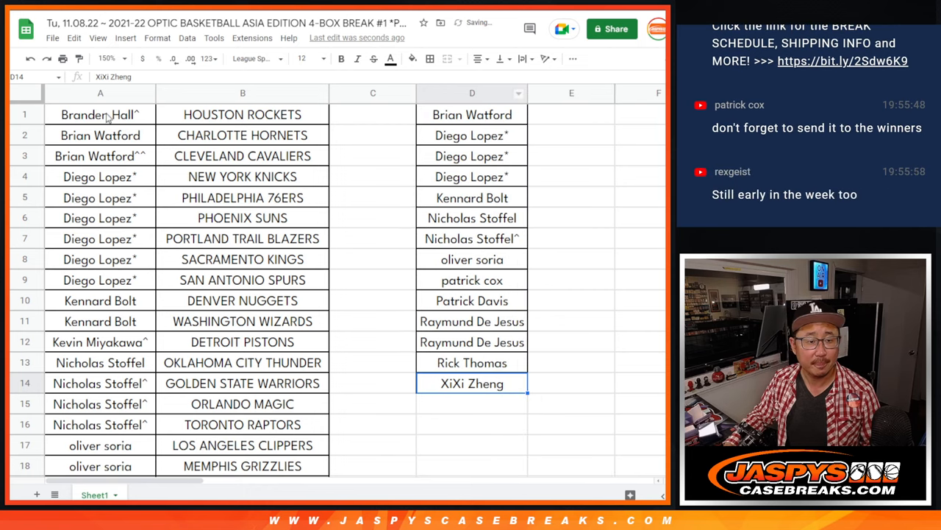
pyautogui.click(106, 59)
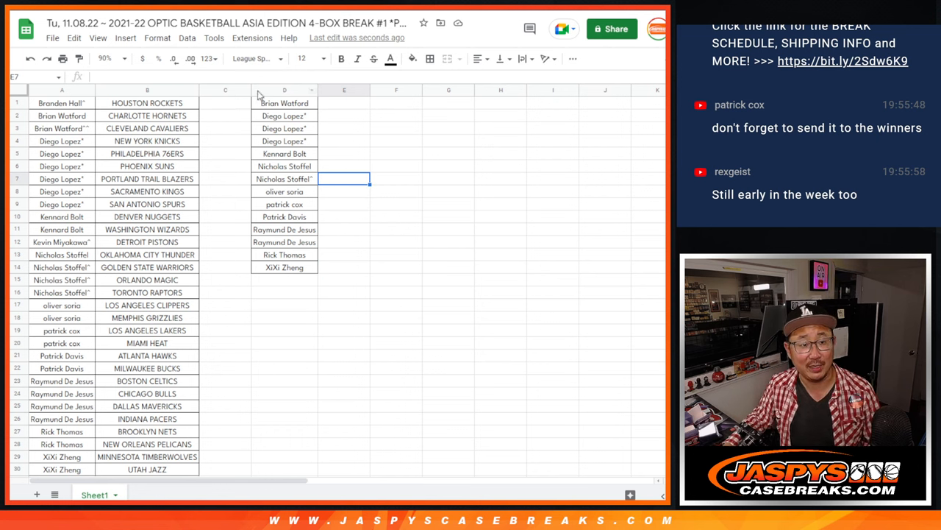
pyautogui.click(62, 115)
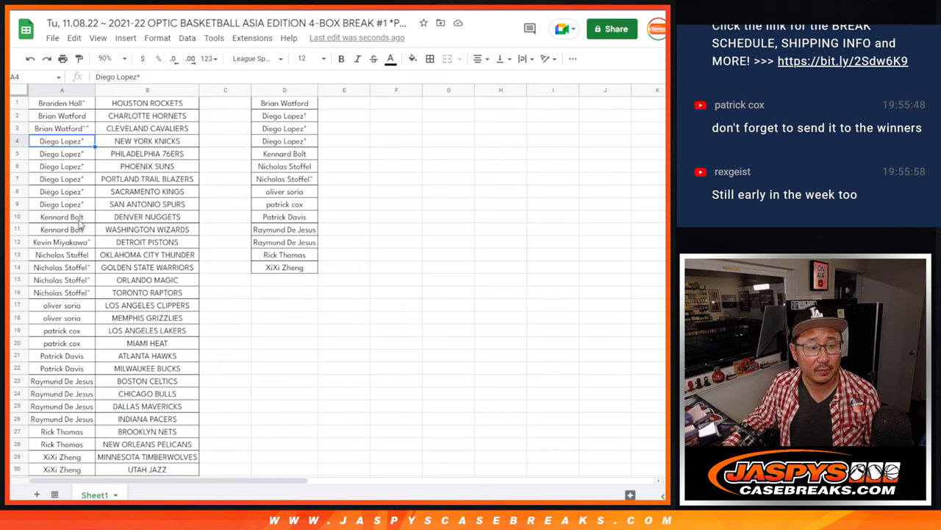
pyautogui.click(61, 268)
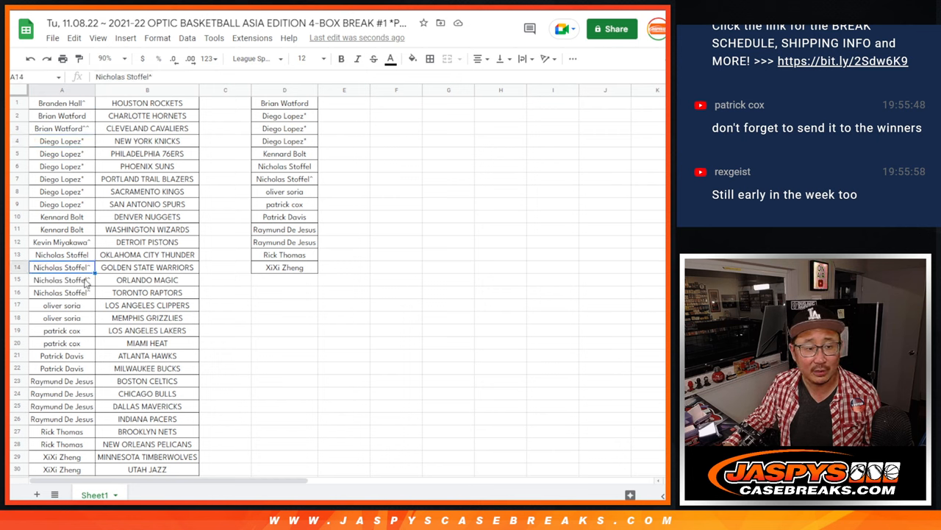
pyautogui.click(62, 317)
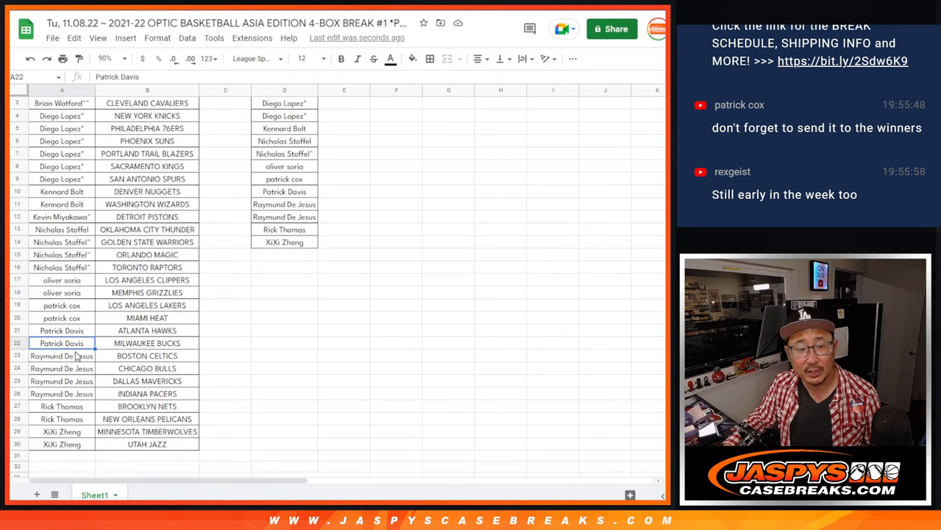
pyautogui.click(62, 379)
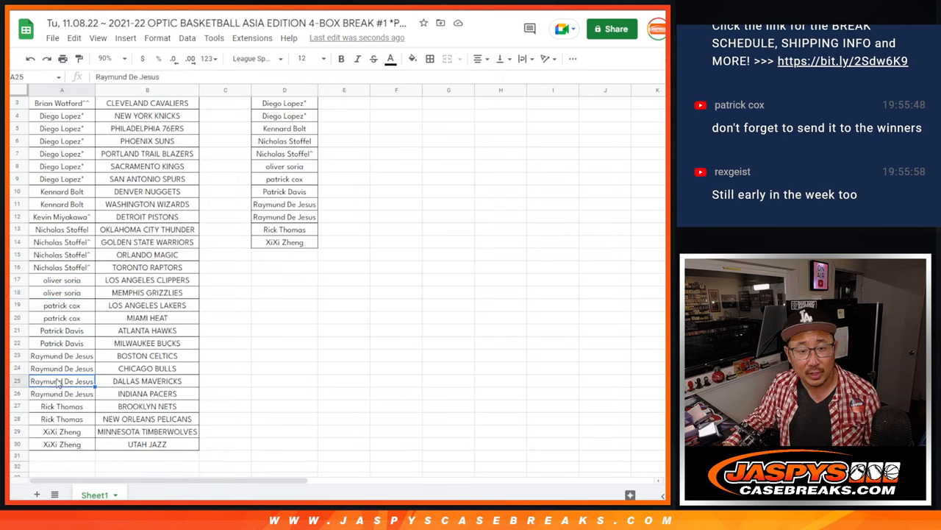
pyautogui.click(61, 444)
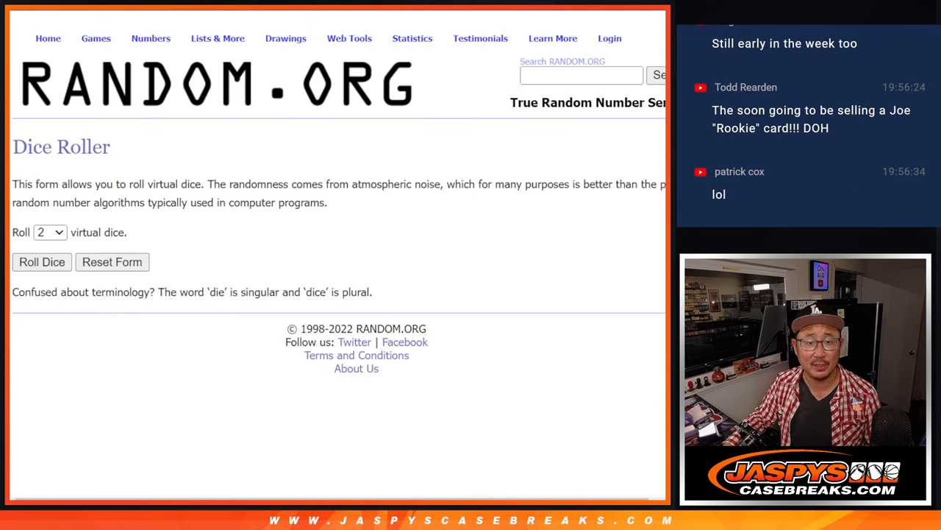
# - Load the 14 entries into the List Randomizer and get the first shuffled order
pyautogui.click(41, 262)
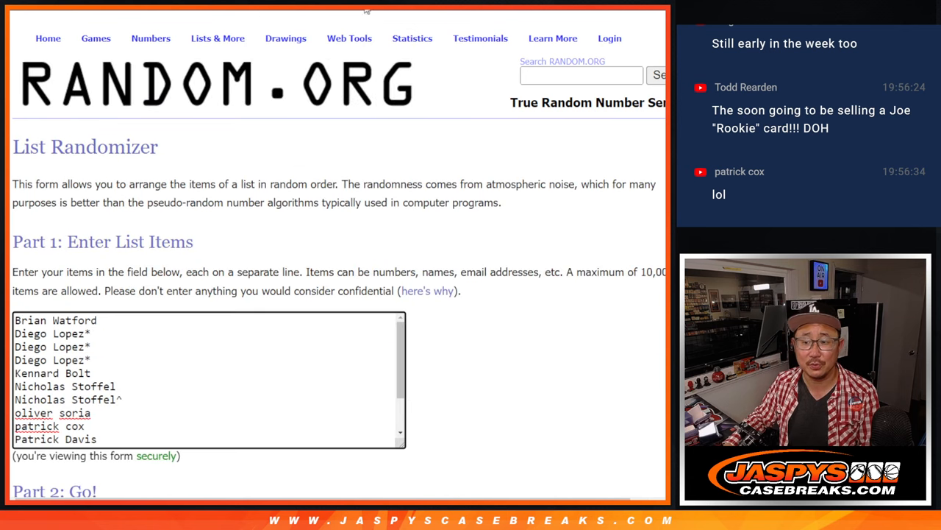
pyautogui.scroll(-3)
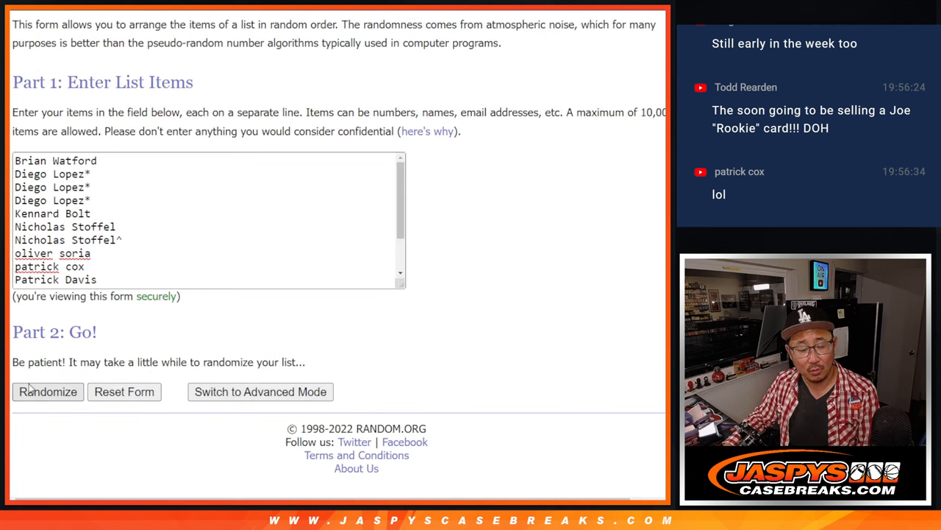
pyautogui.click(47, 391)
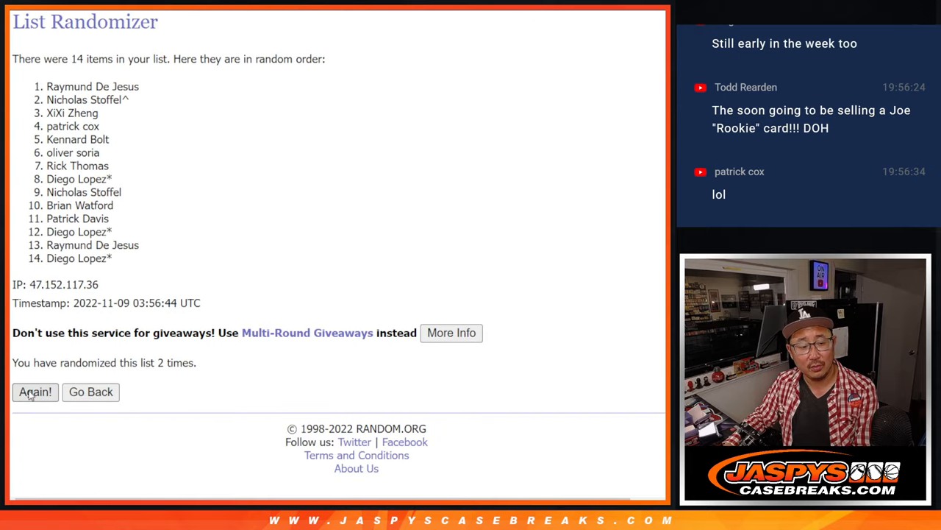
pyautogui.click(35, 391)
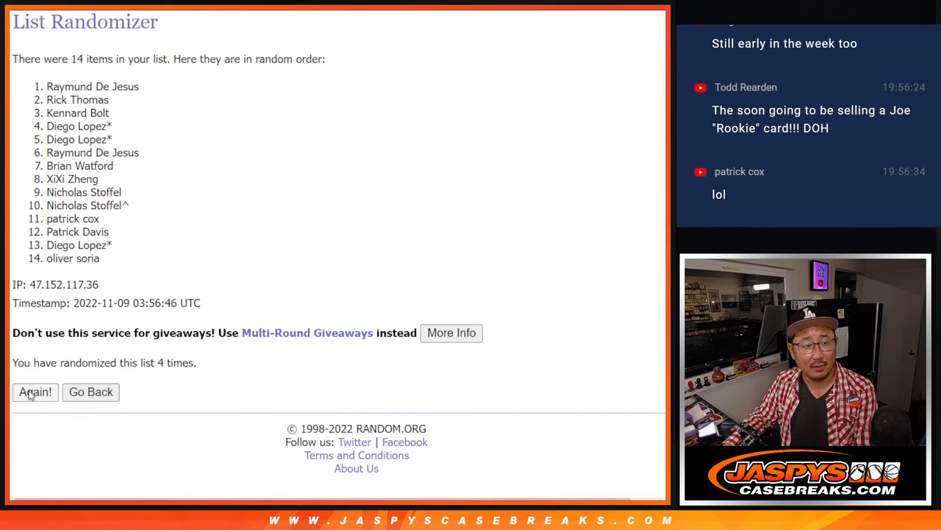
pyautogui.click(35, 391)
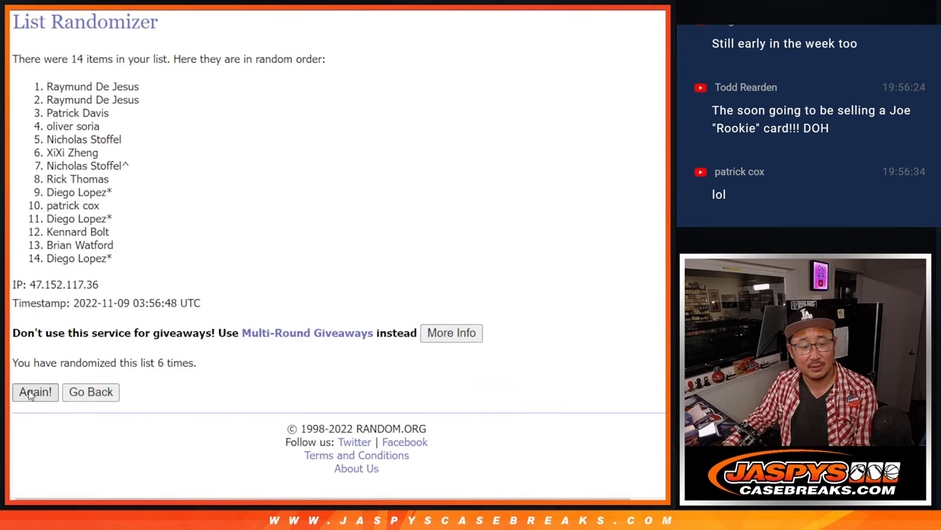
pyautogui.click(36, 391)
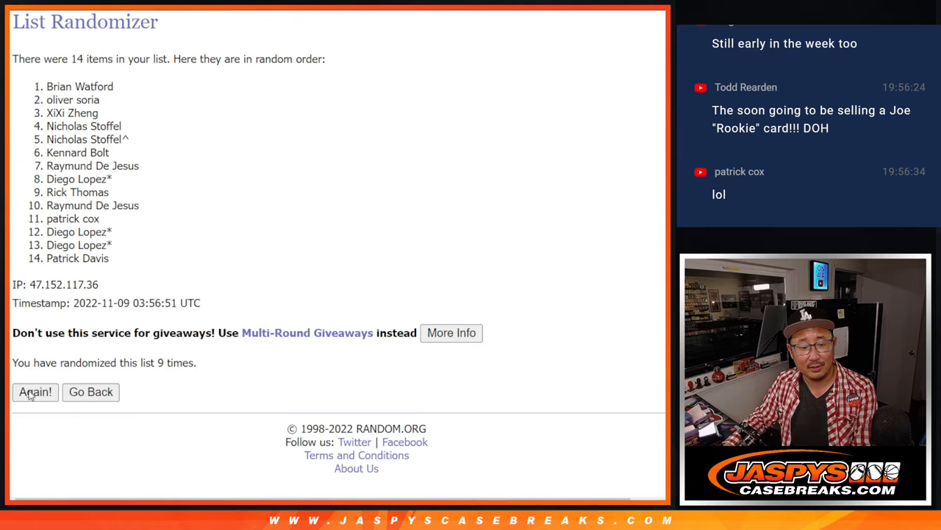
pyautogui.click(35, 391)
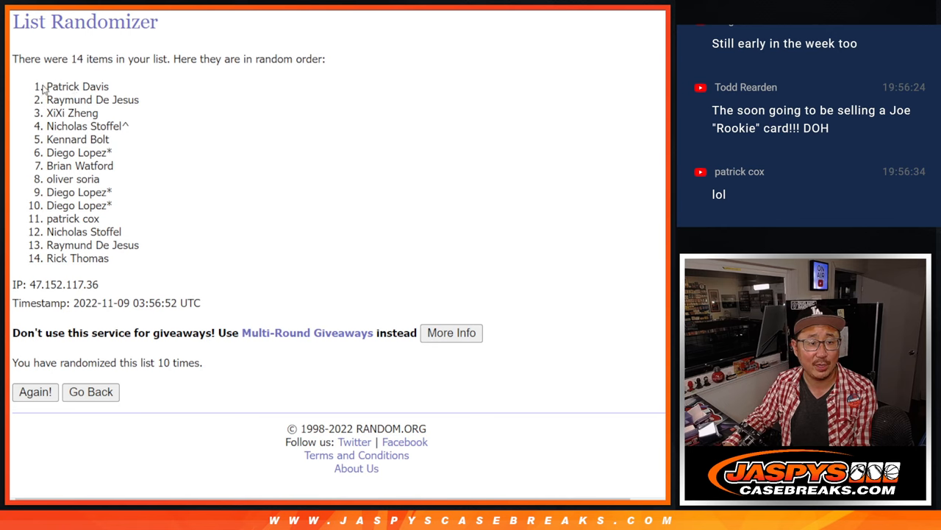
pyautogui.moveTo(46, 86); pyautogui.dragTo(130, 126)
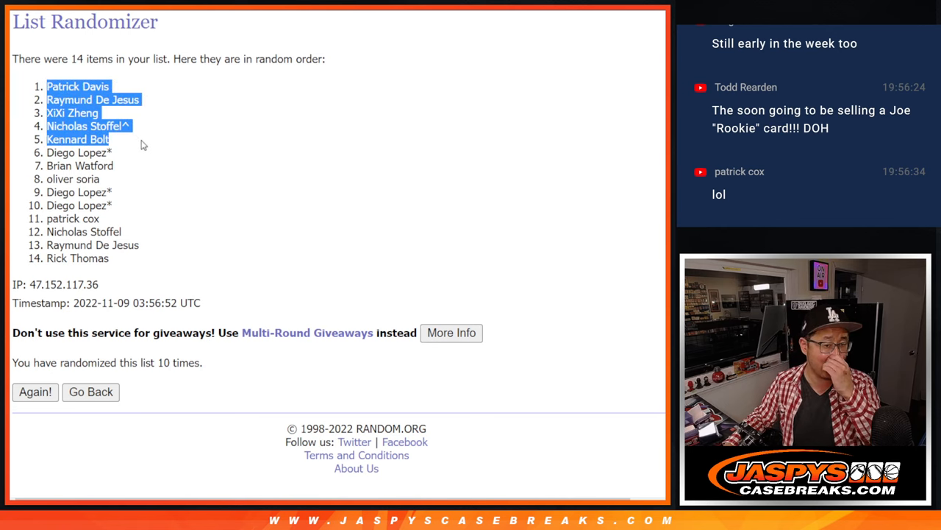
pyautogui.moveTo(150, 139)
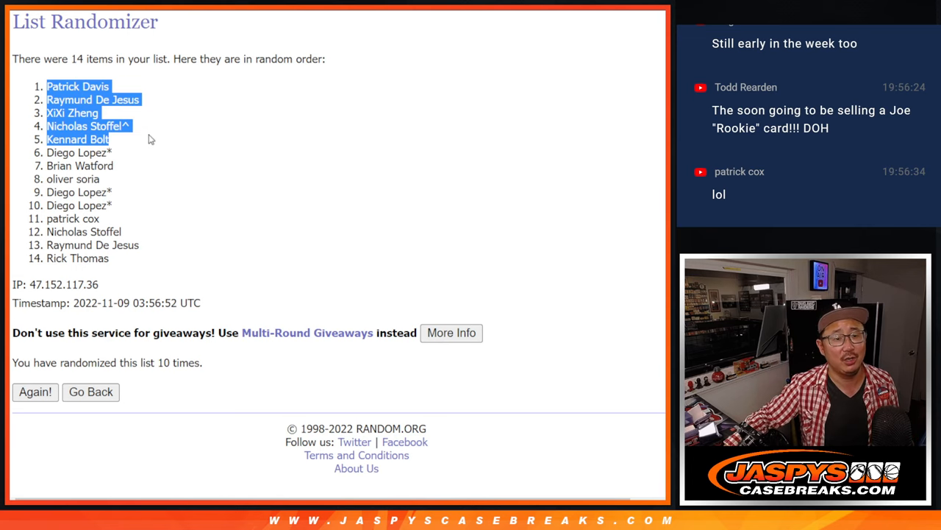